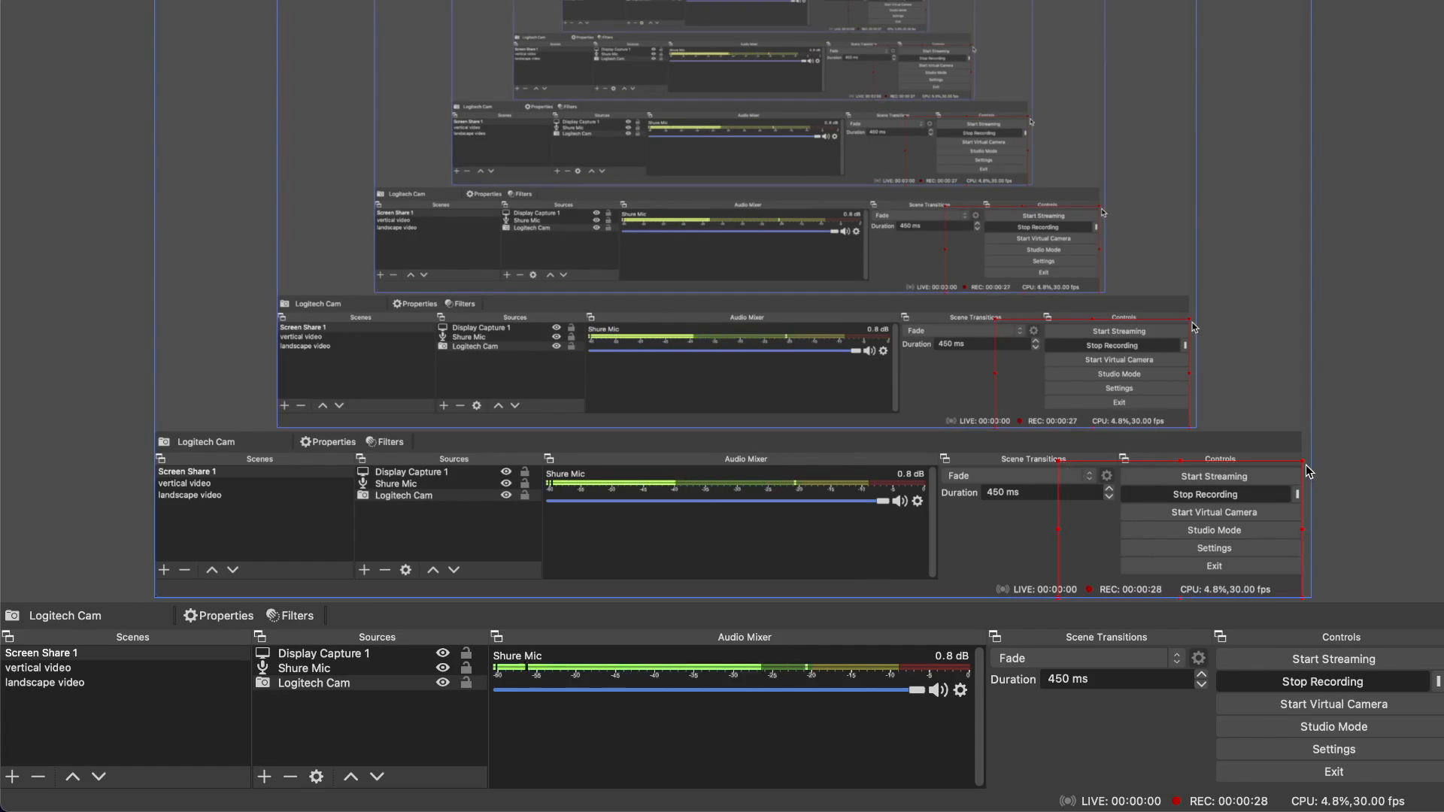
mouse_move(1346, 484)
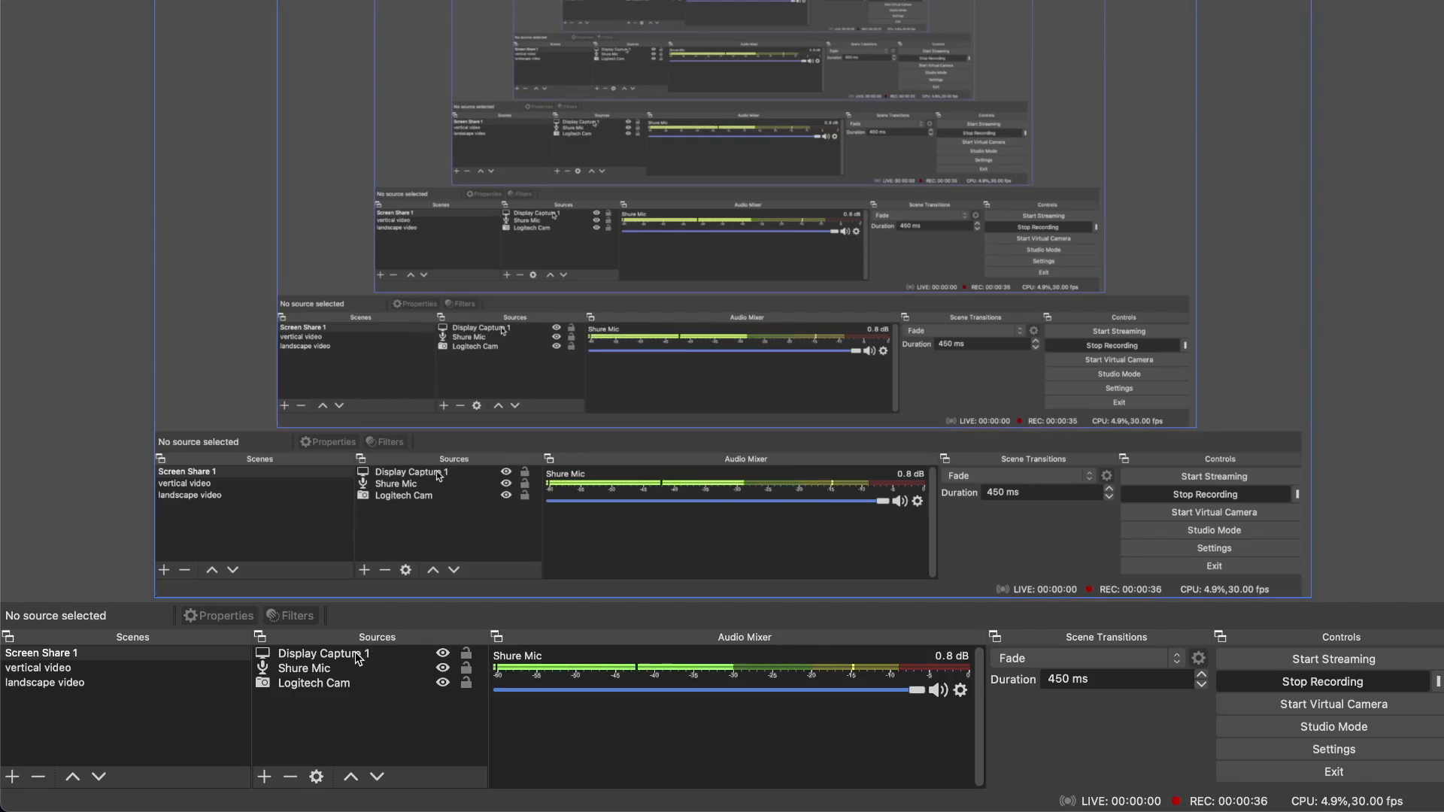
Check the Display Capture 1 and Shure Mic sources, then clear the selection.
click(324, 653)
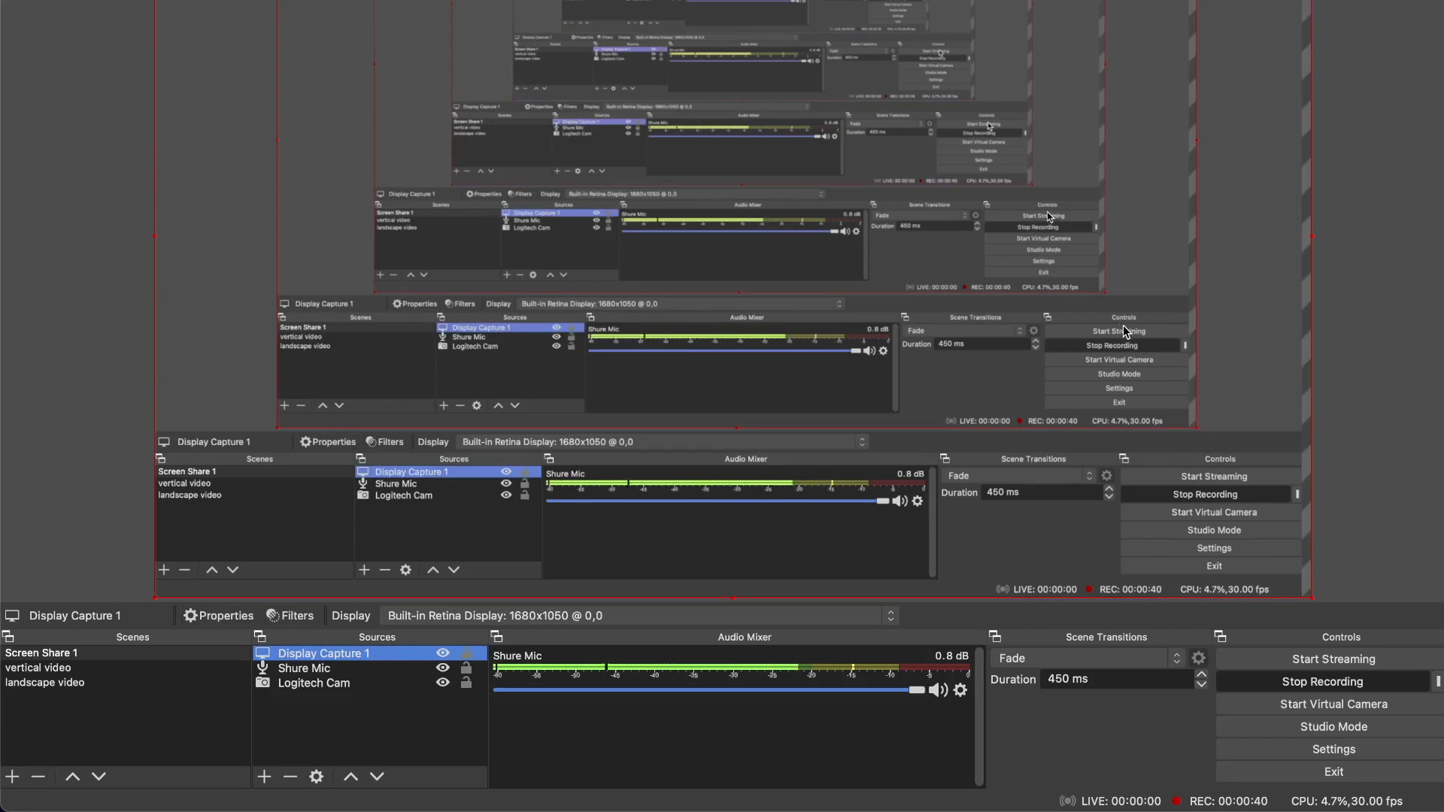
click(303, 668)
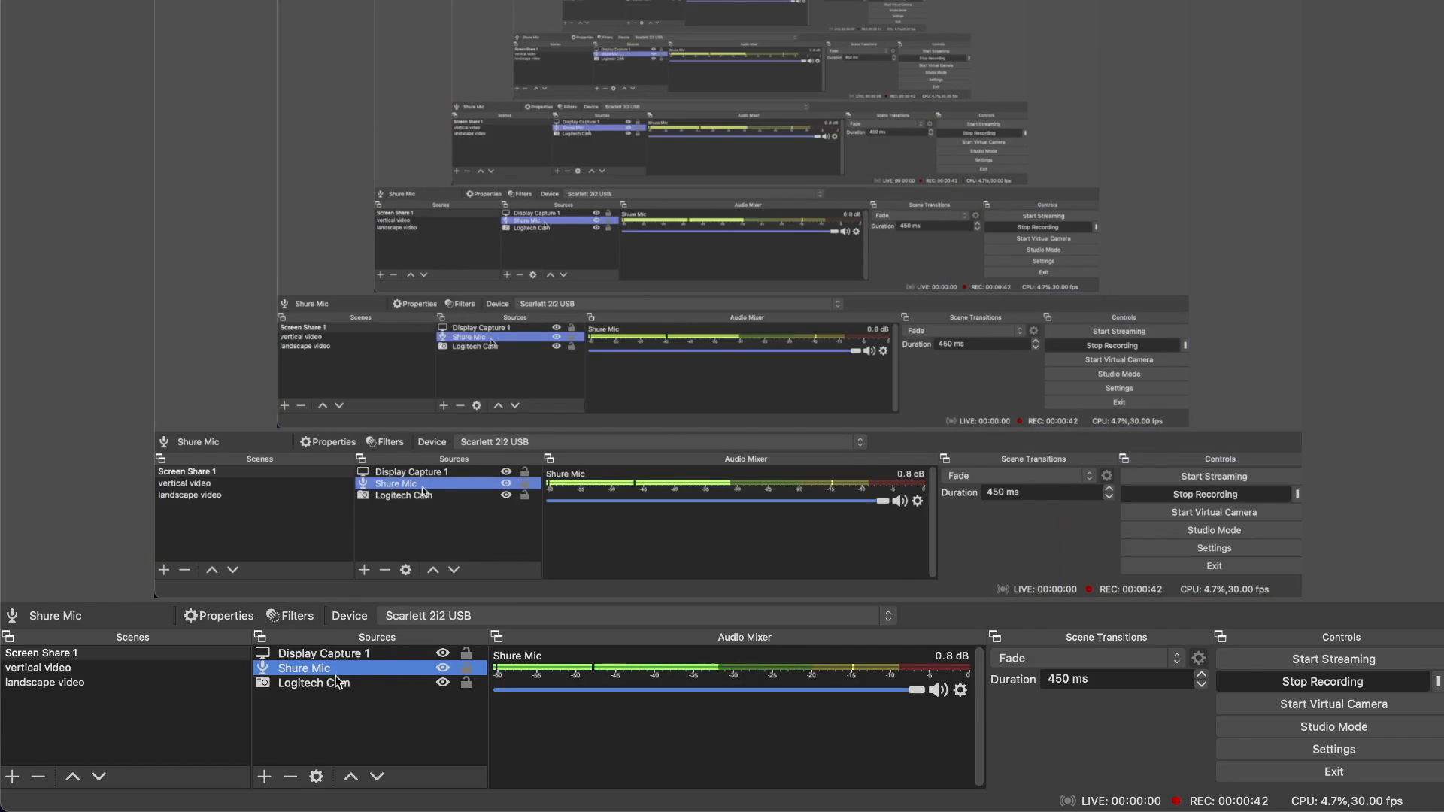
click(314, 683)
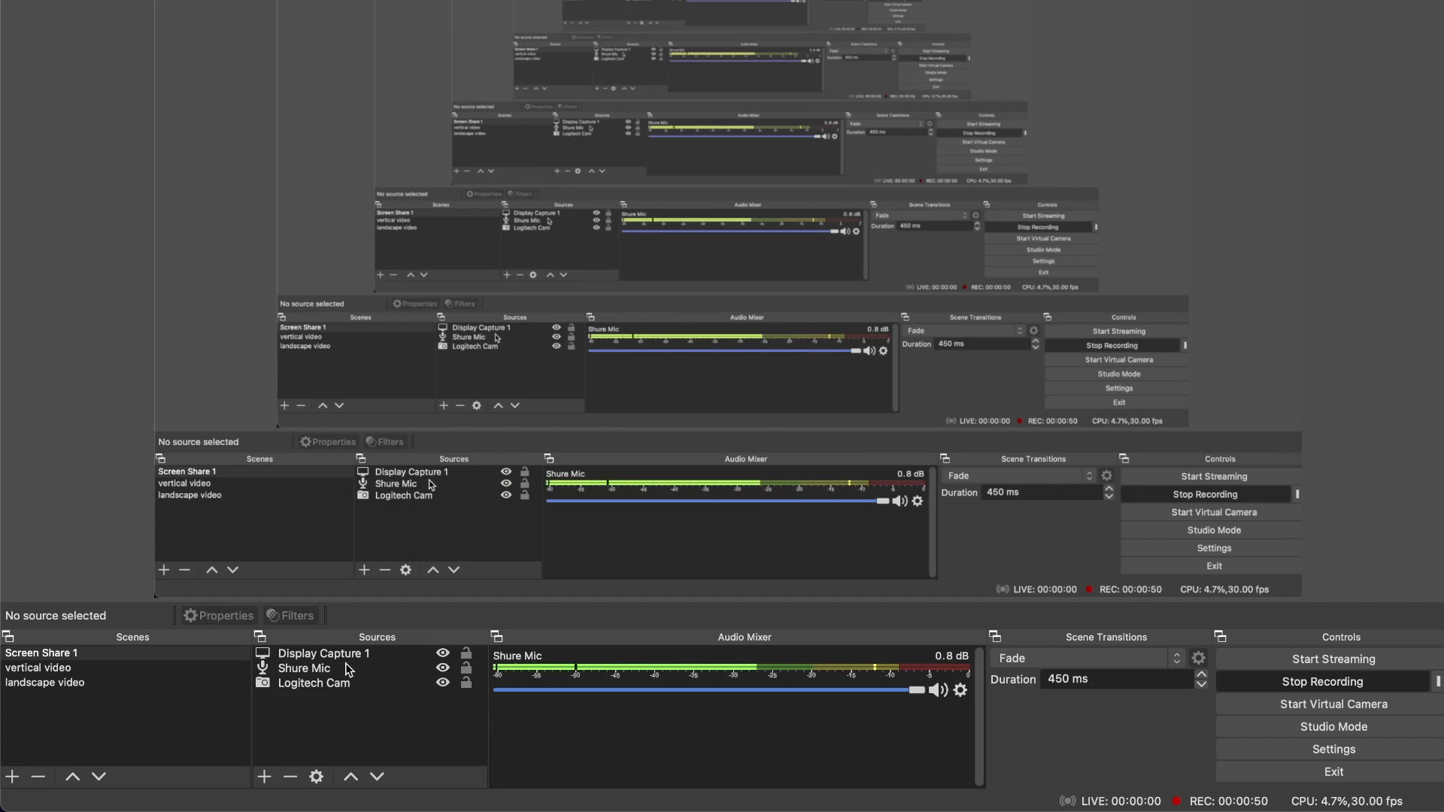
Select Logitech Cam and start dragging it above Display Capture 1 in Sources.
click(313, 682)
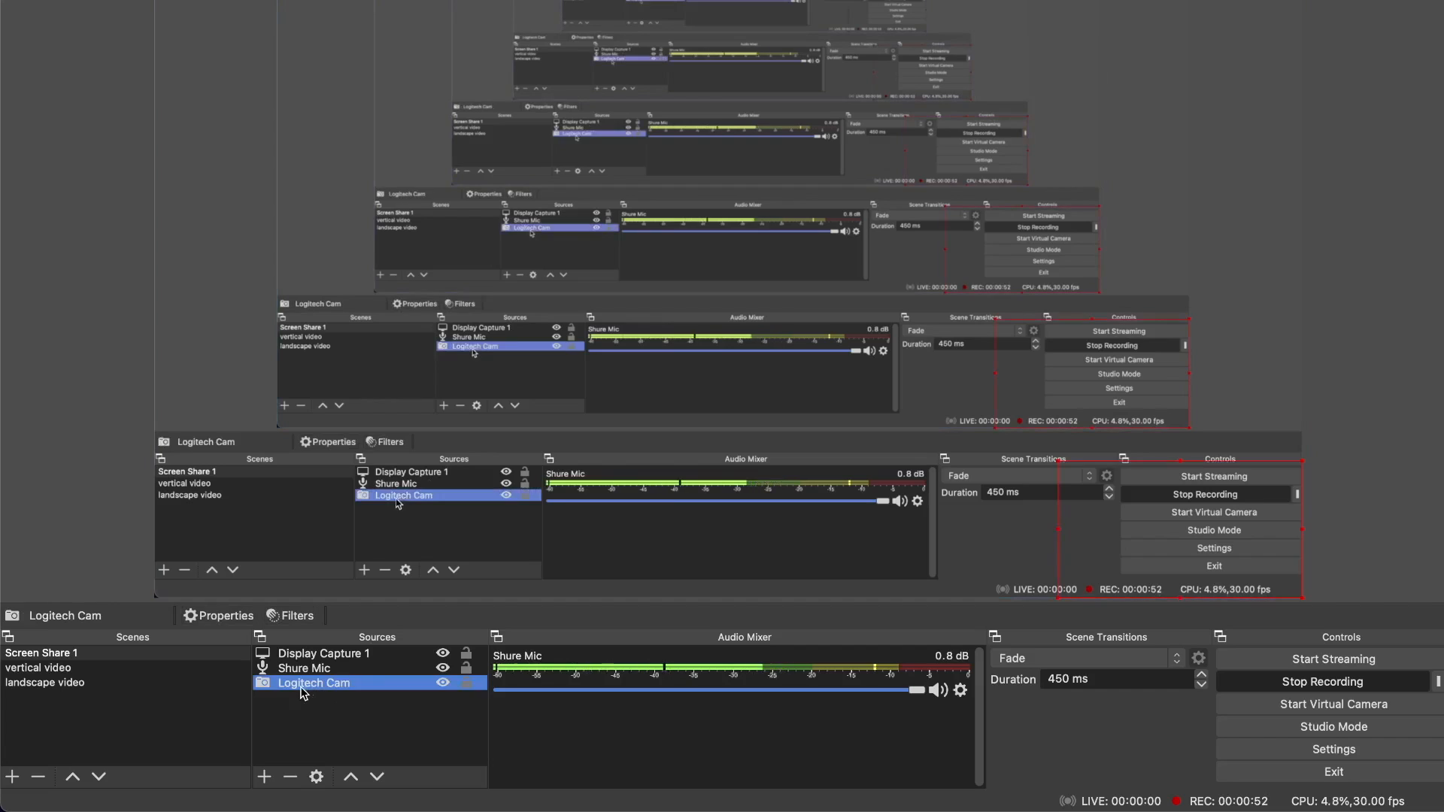
right_click(313, 684)
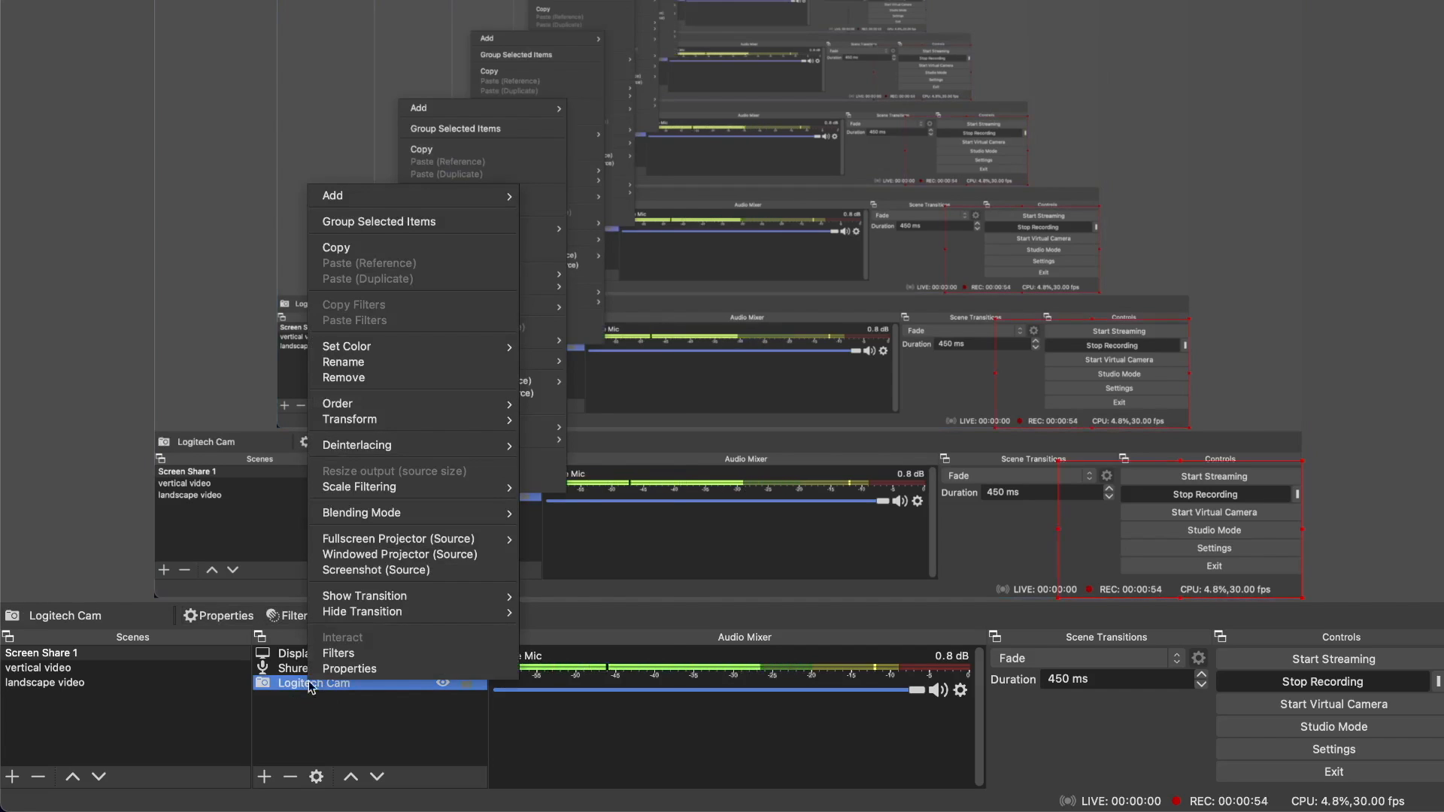
mouse_move(337, 402)
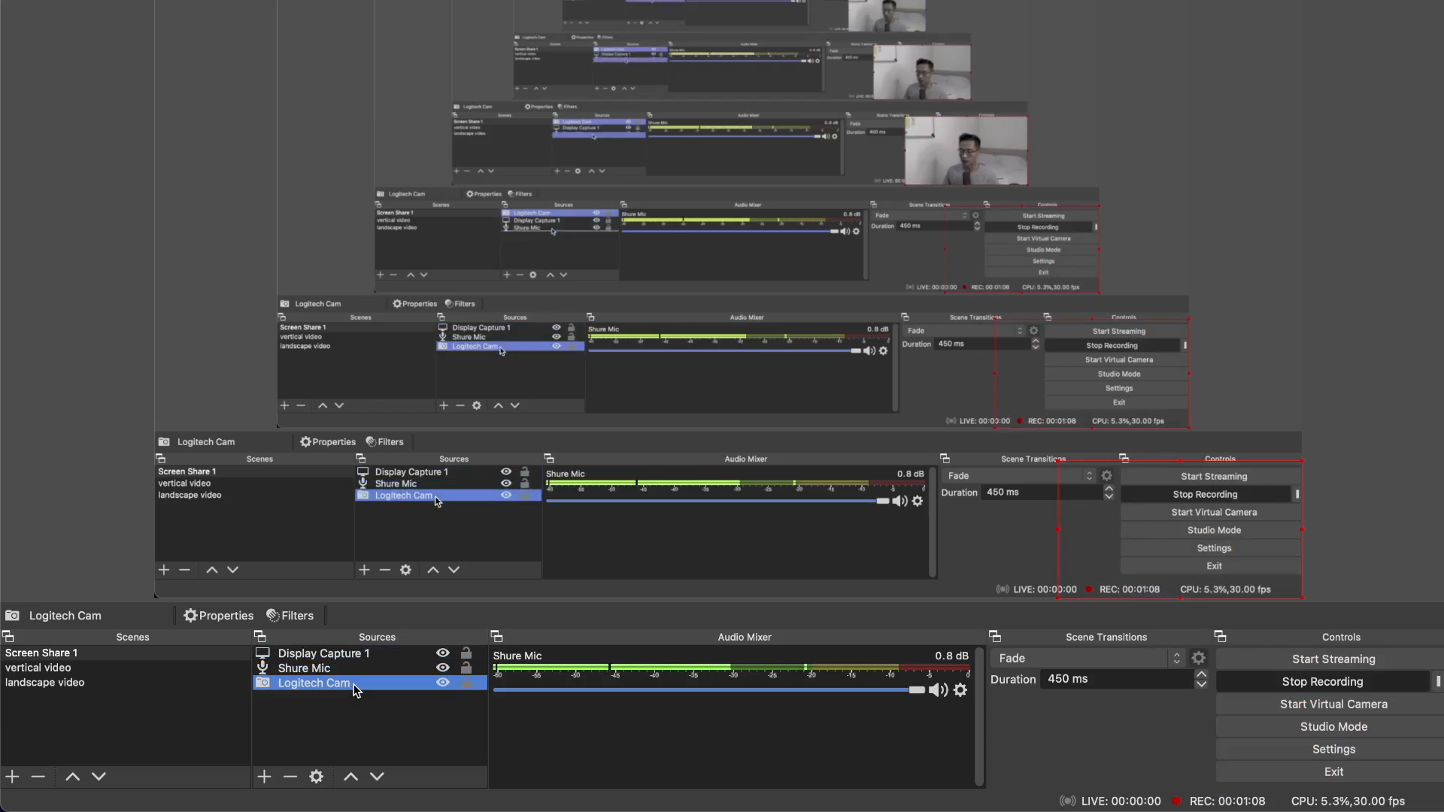
click(323, 653)
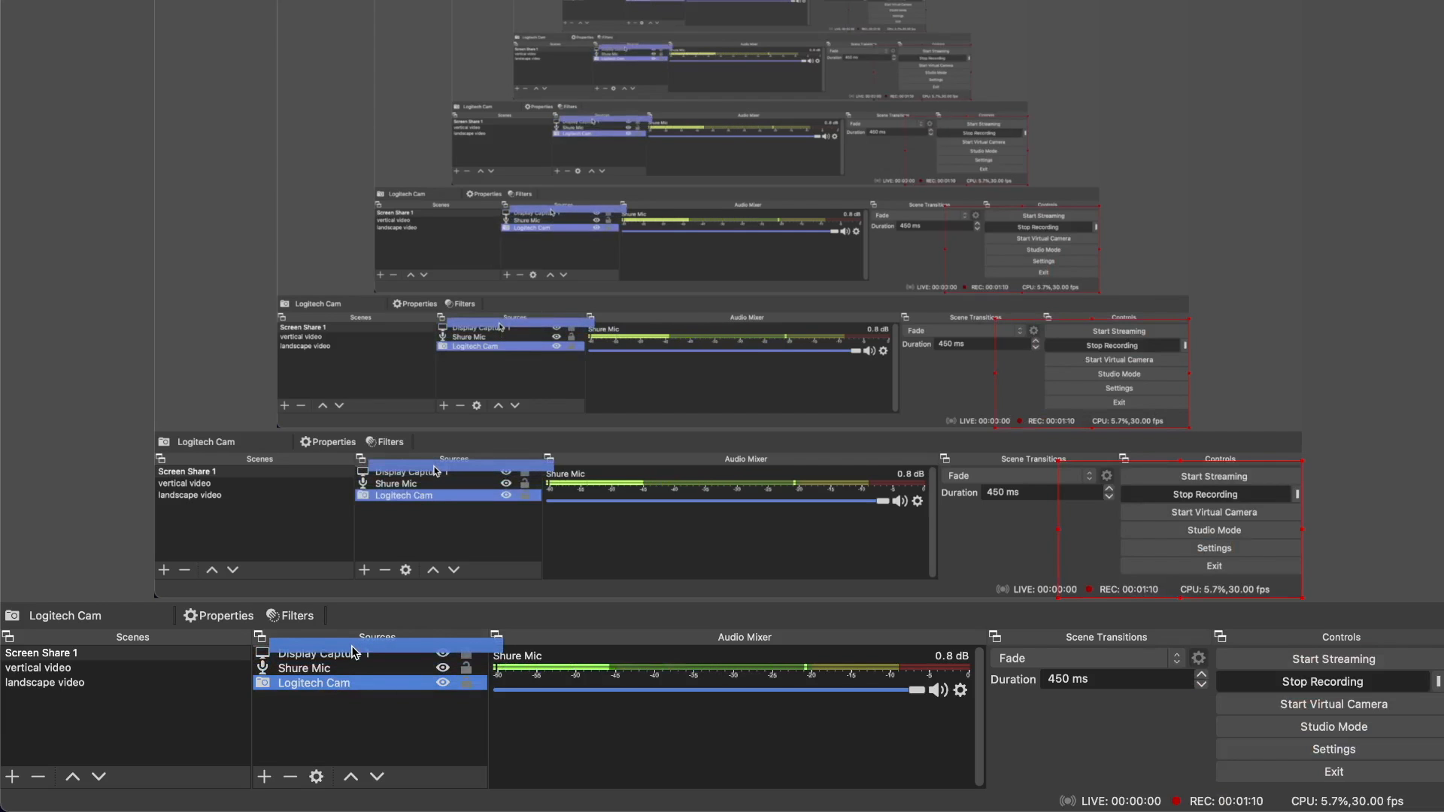